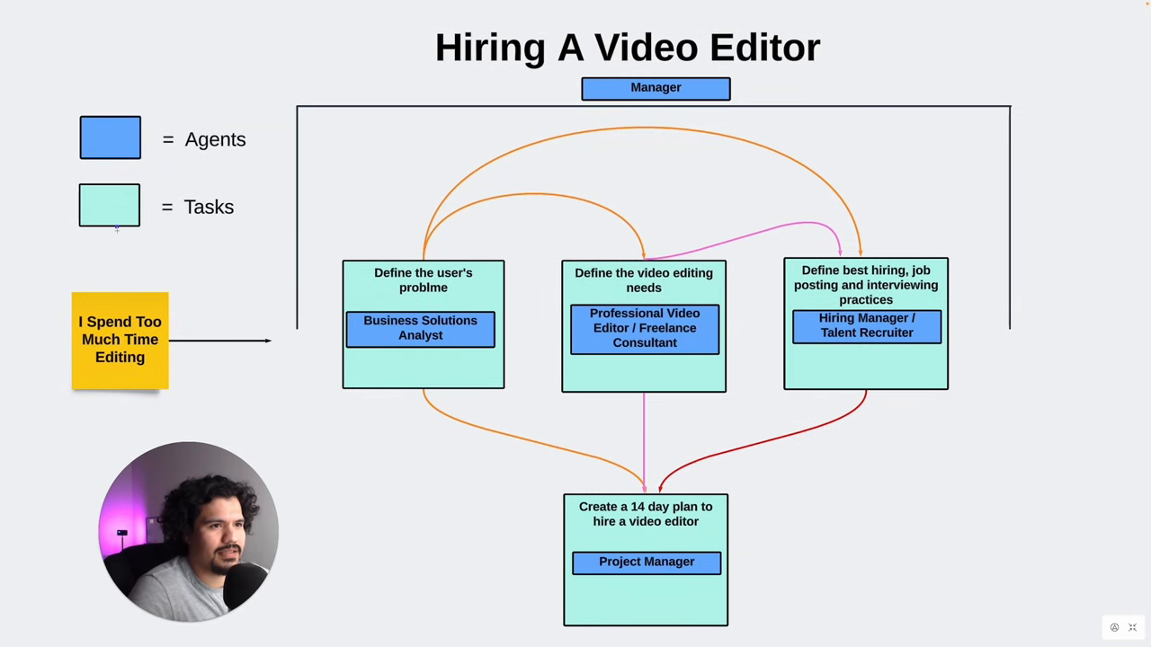
pyautogui.moveTo(112, 214)
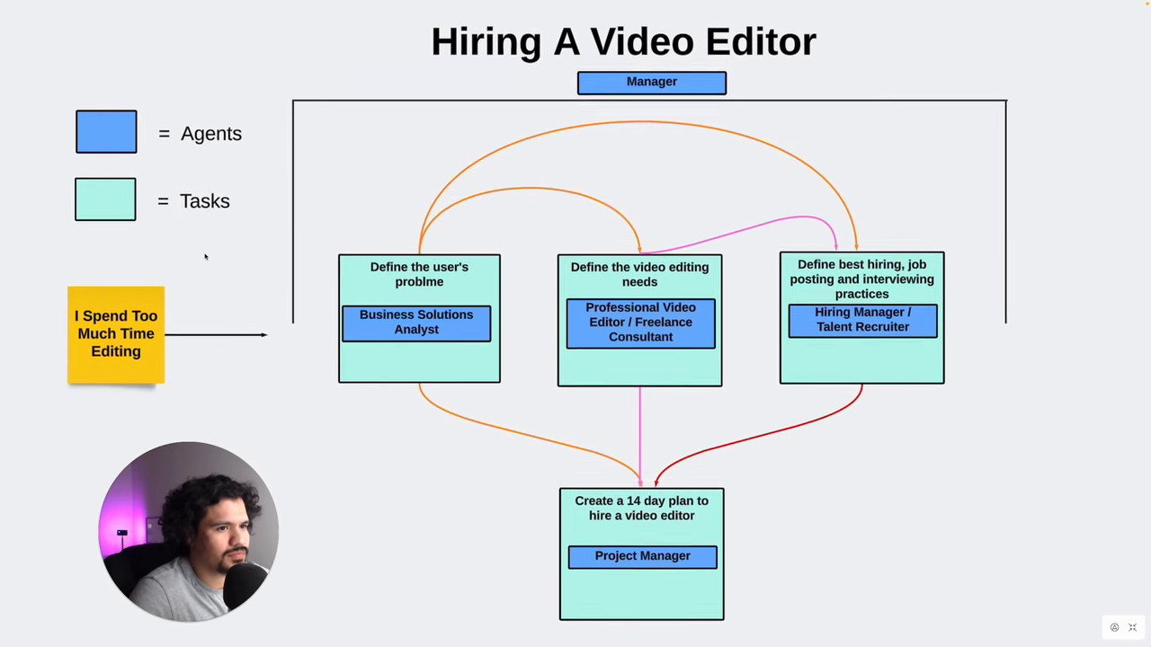
# Select the Manager agent box at the top of the Hiring A Video Editor flowchart.
pyautogui.click(115, 332)
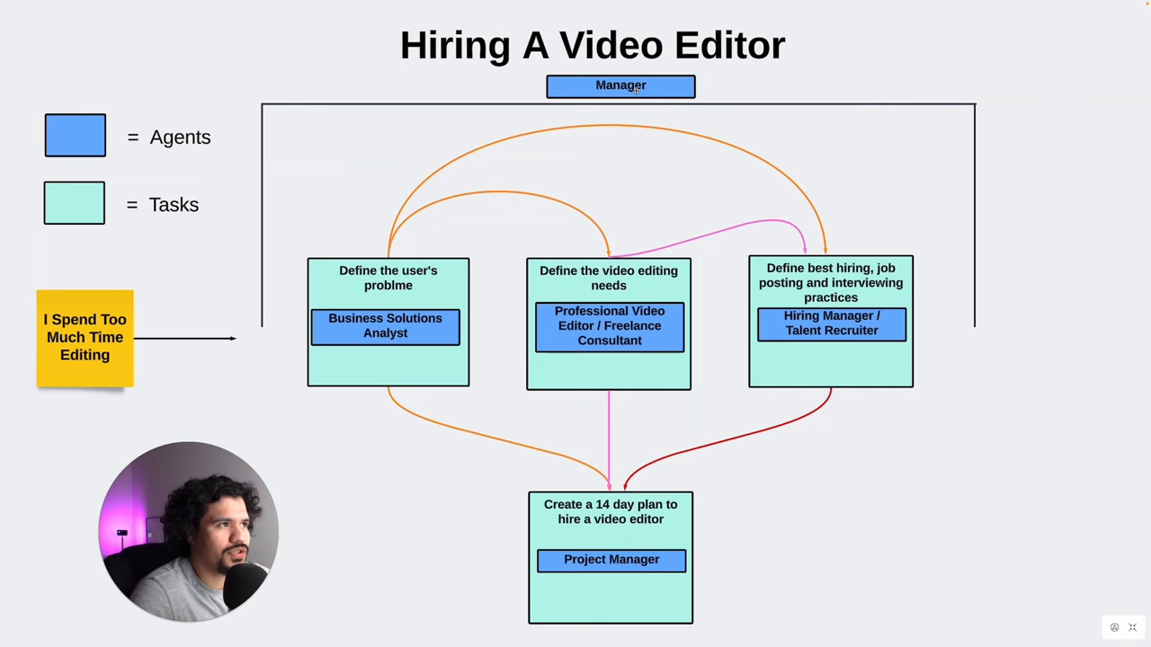
pyautogui.click(621, 85)
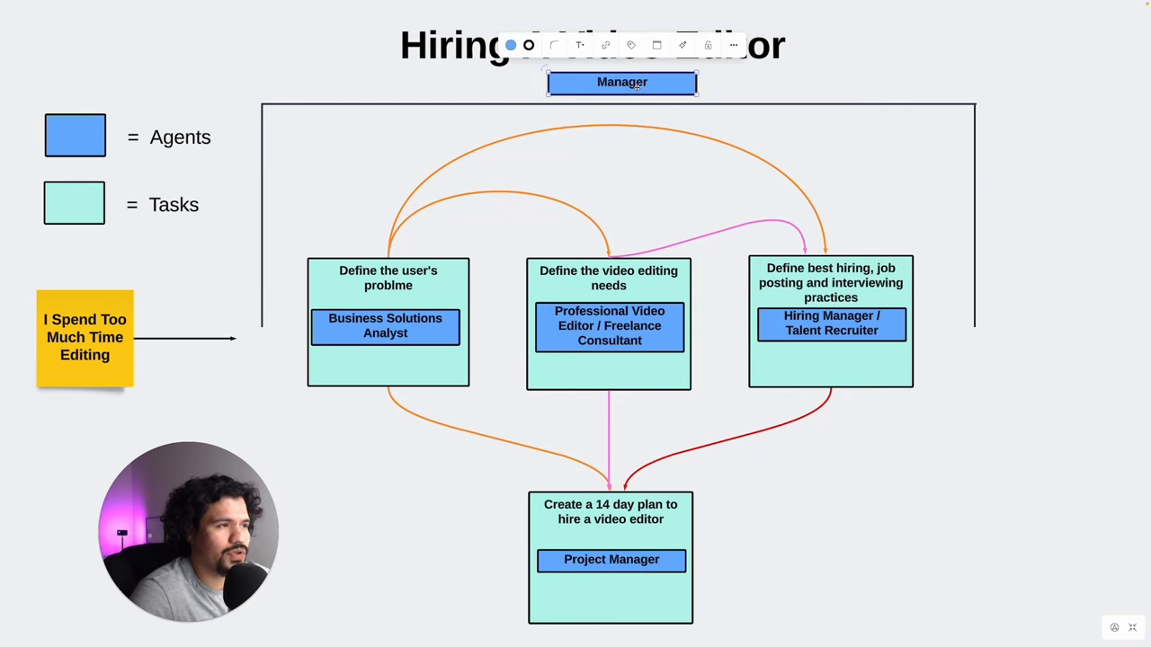
pyautogui.moveTo(476, 428)
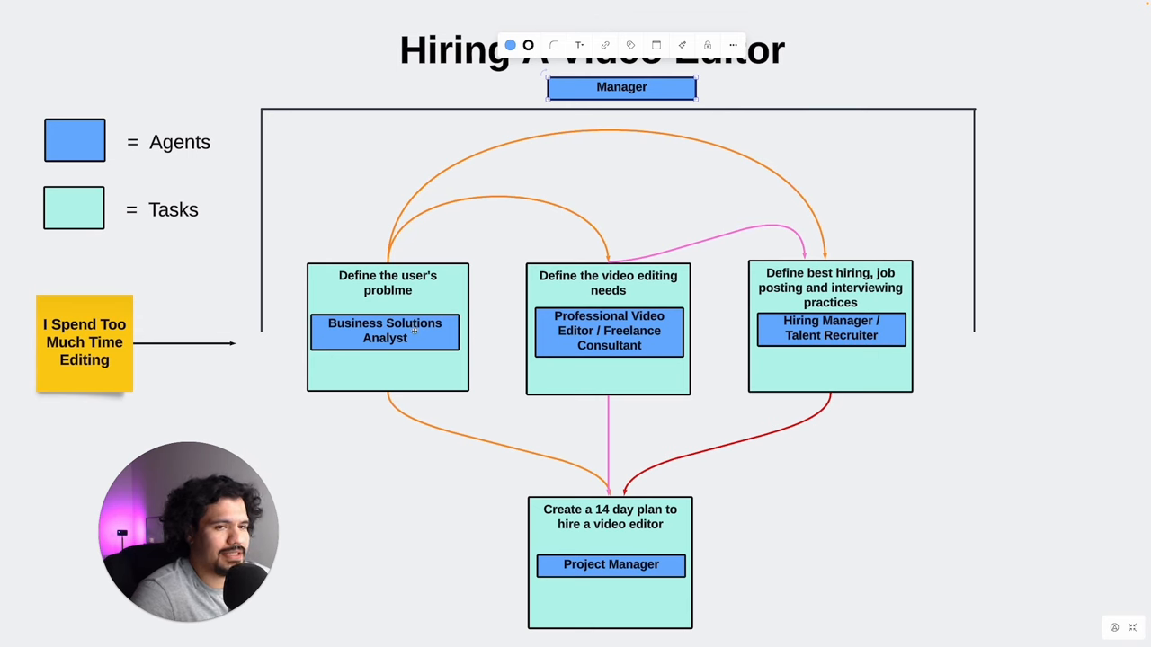
# Select the 'Define the user's problme' task card by its edge.
pyautogui.click(85, 342)
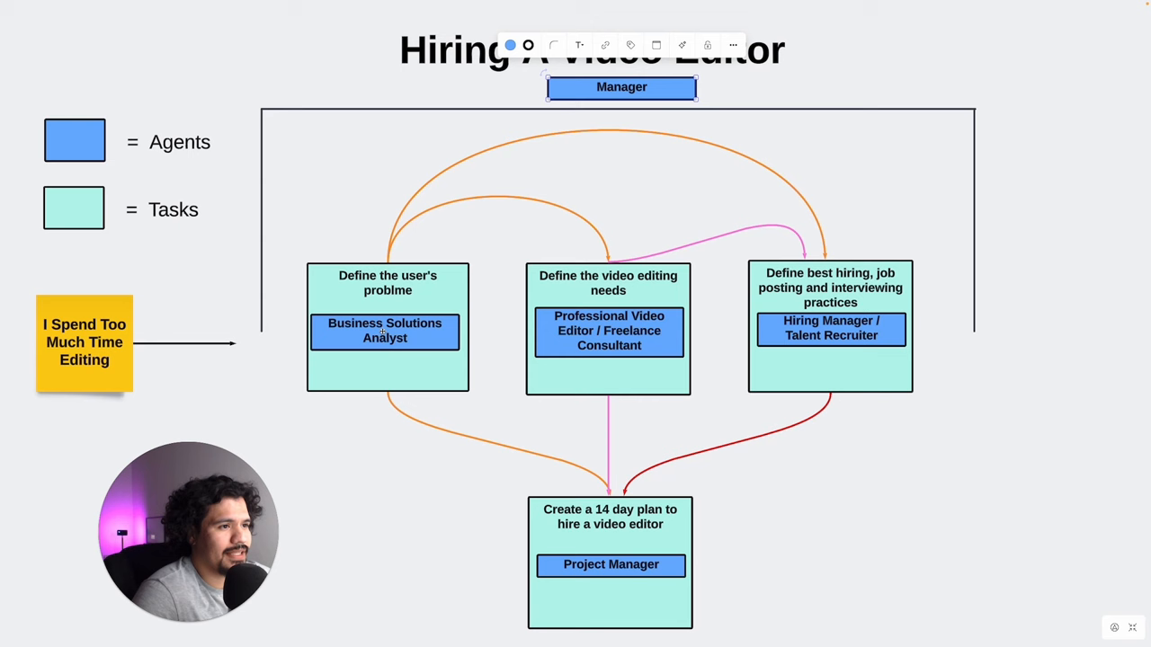
pyautogui.moveTo(393, 309)
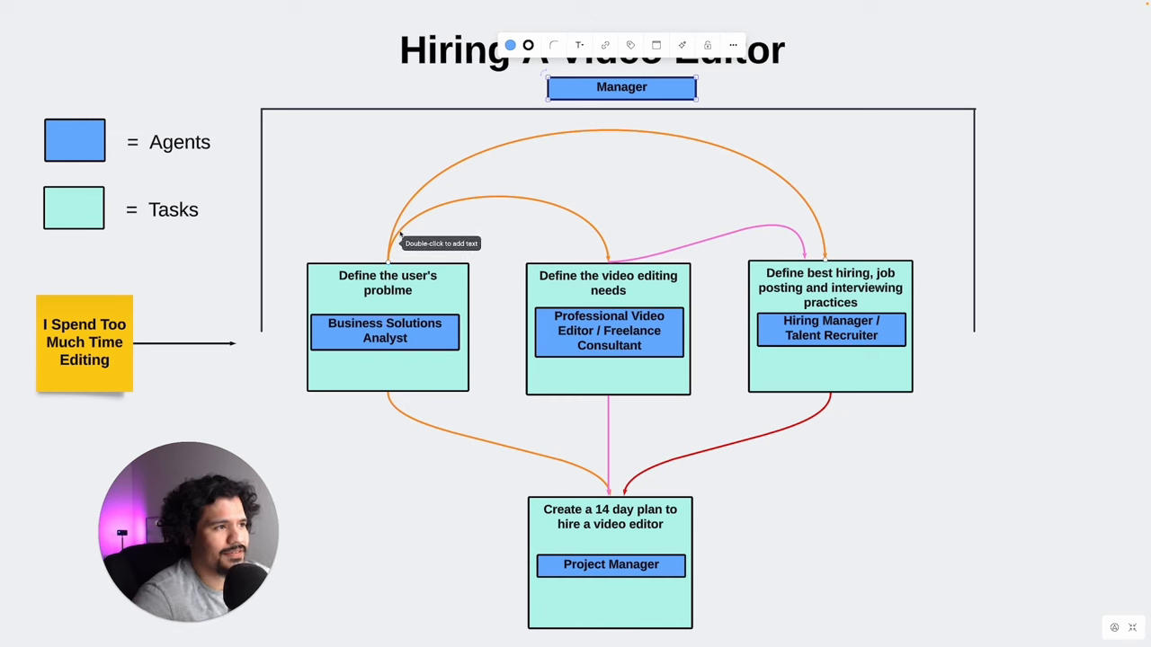
pyautogui.moveTo(732, 264)
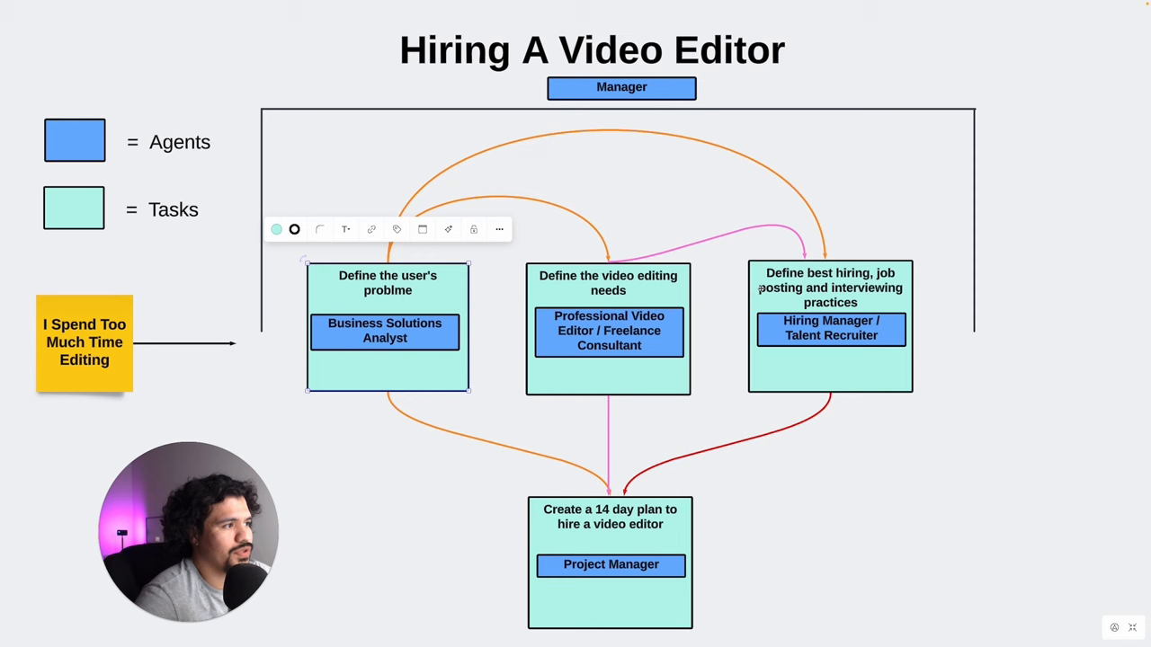
pyautogui.click(830, 329)
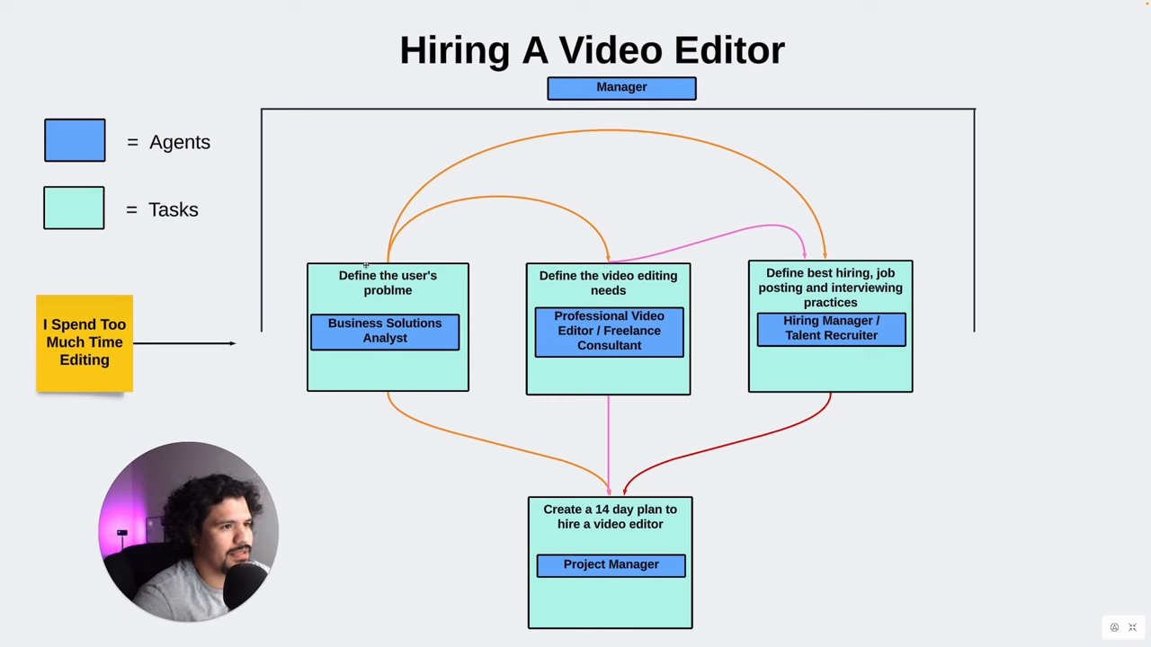
pyautogui.moveTo(433, 216)
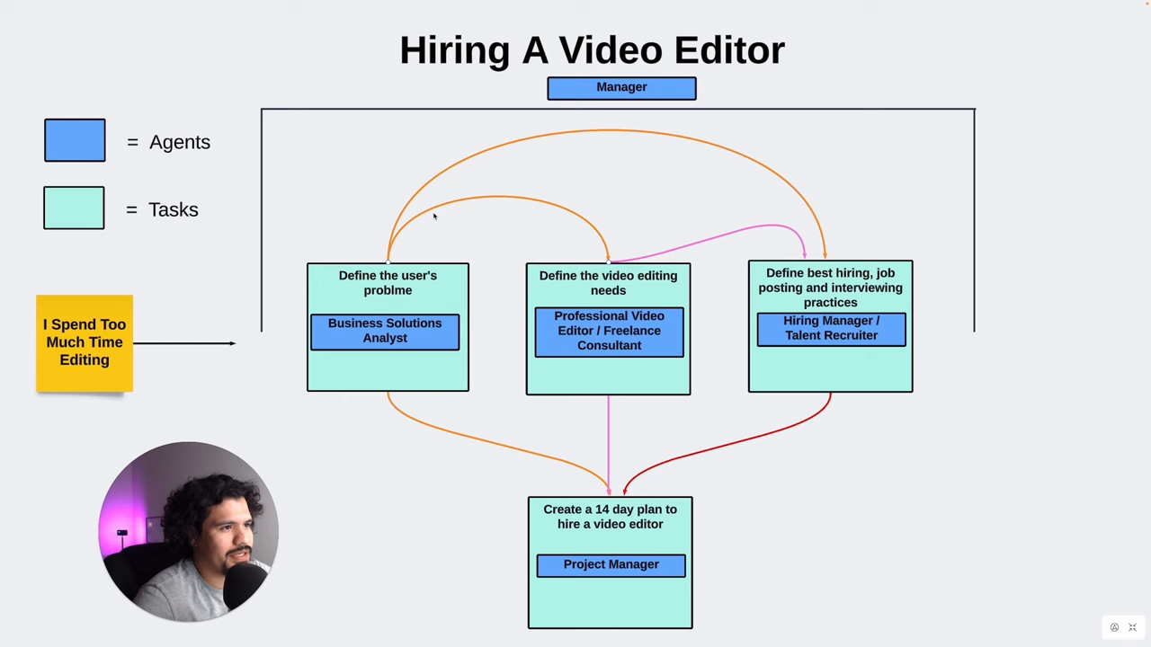
pyautogui.moveTo(395, 337)
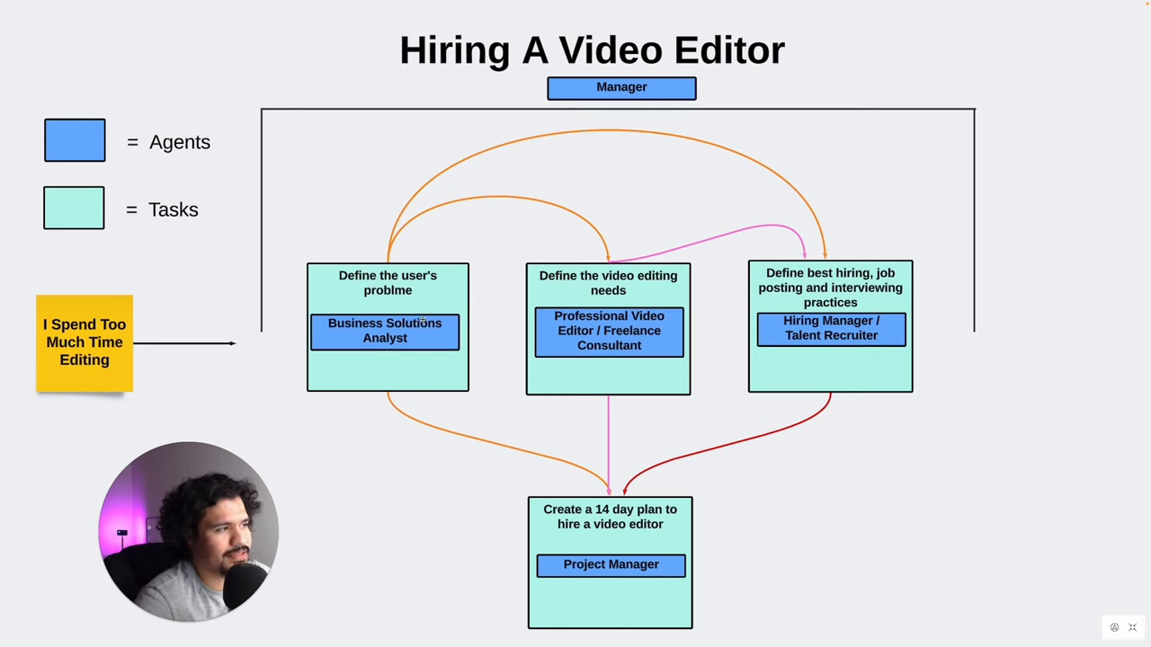
pyautogui.click(608, 328)
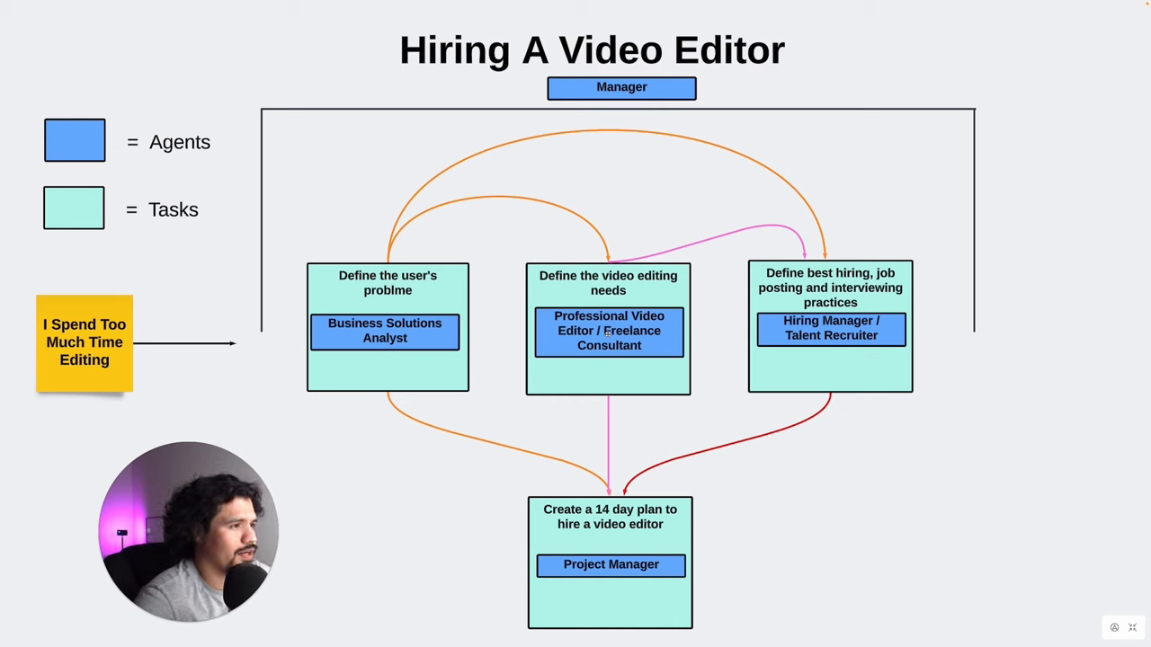
pyautogui.moveTo(769, 301)
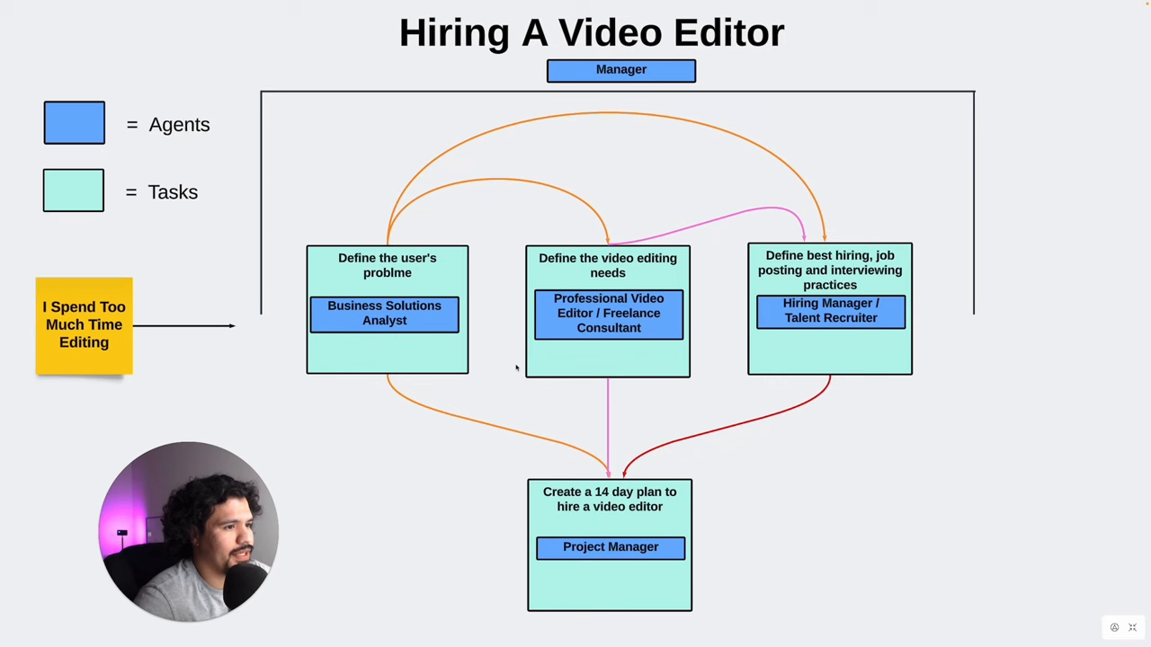
pyautogui.moveTo(491, 404)
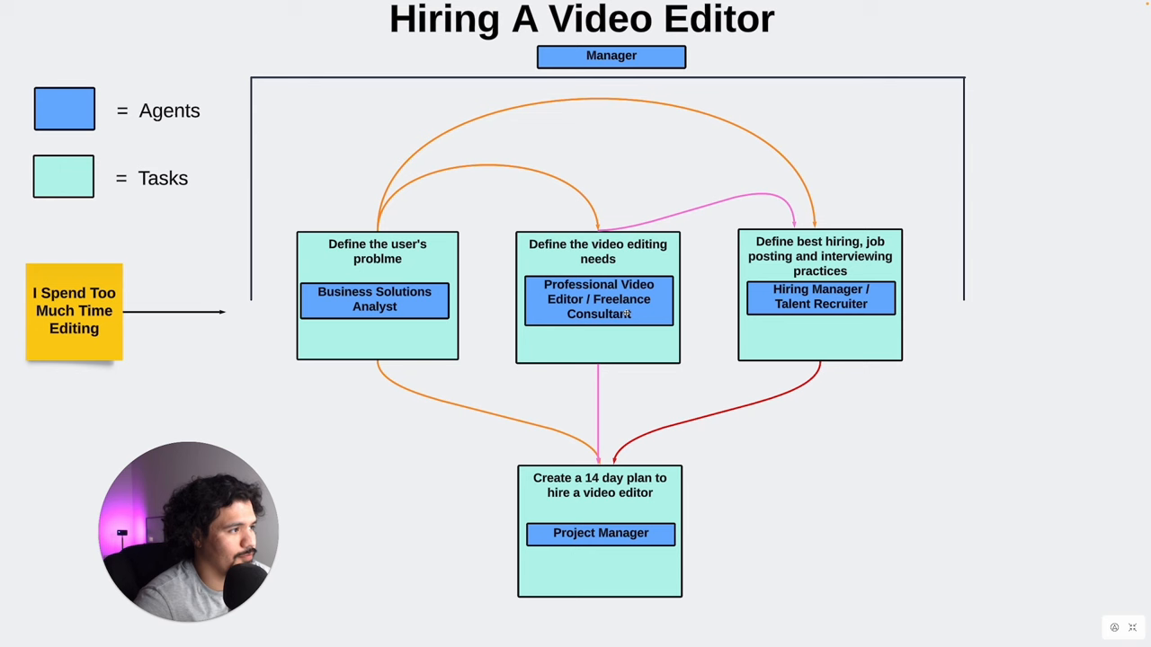
pyautogui.moveTo(669, 400)
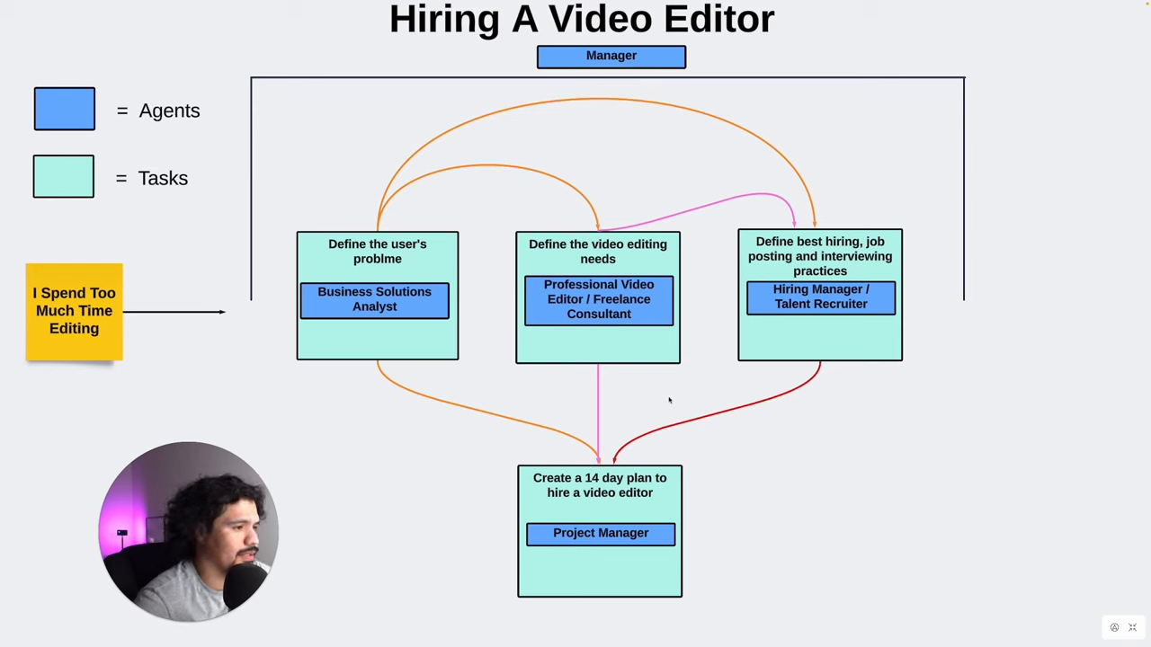
pyautogui.moveTo(604, 515)
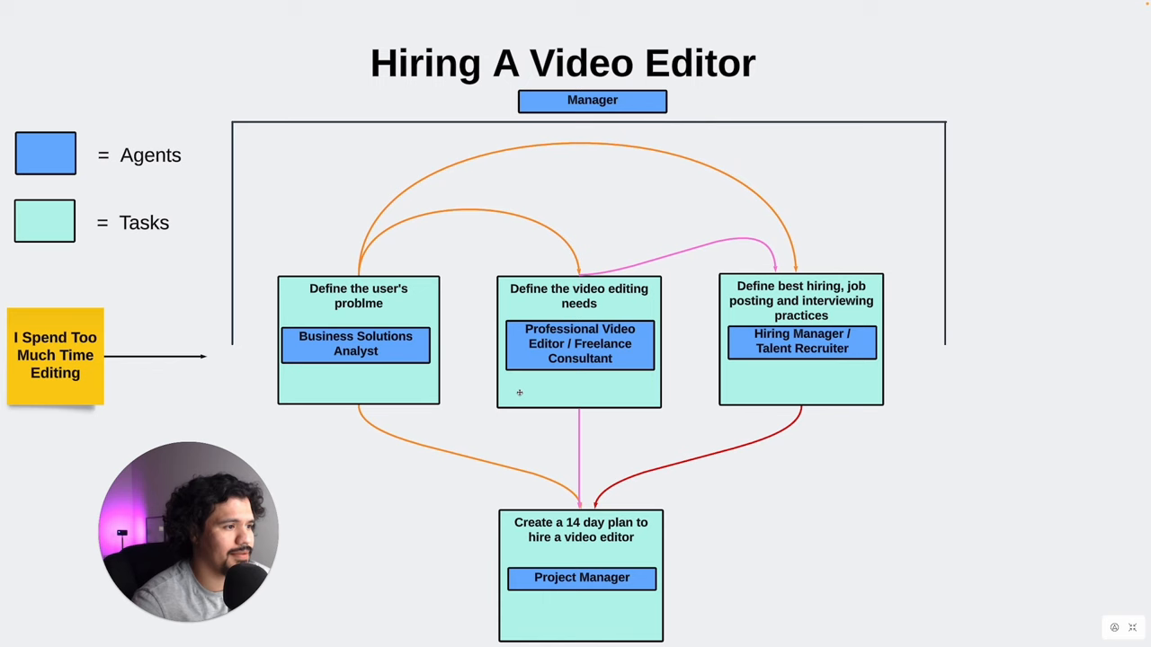
pyautogui.moveTo(550, 389)
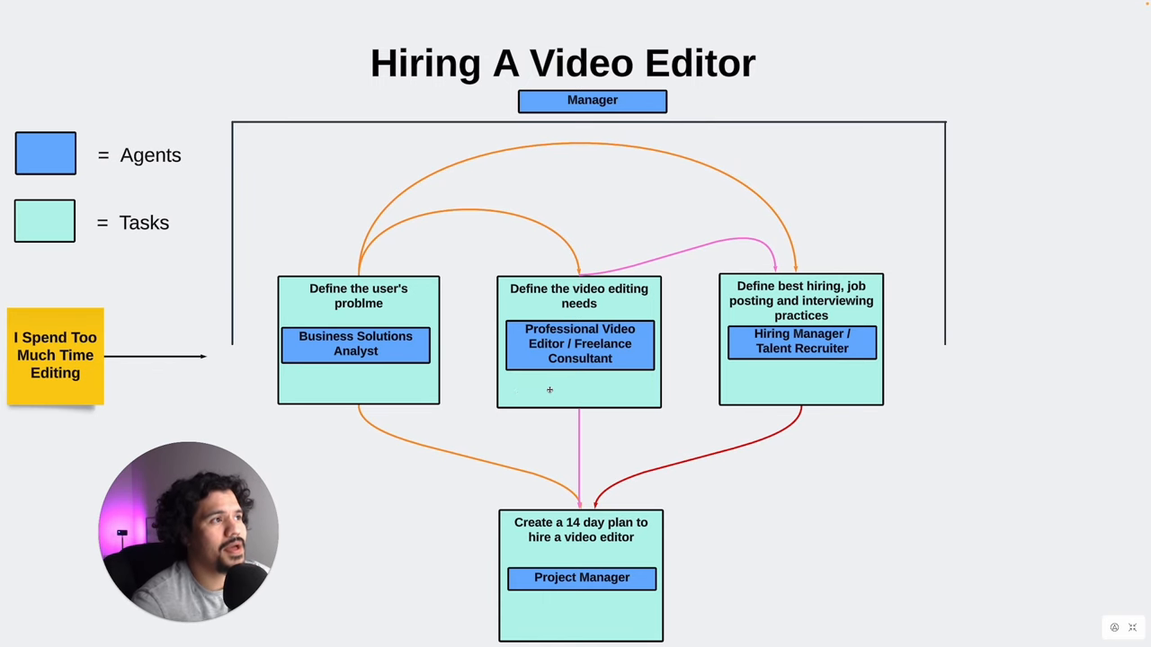
pyautogui.moveTo(653, 193)
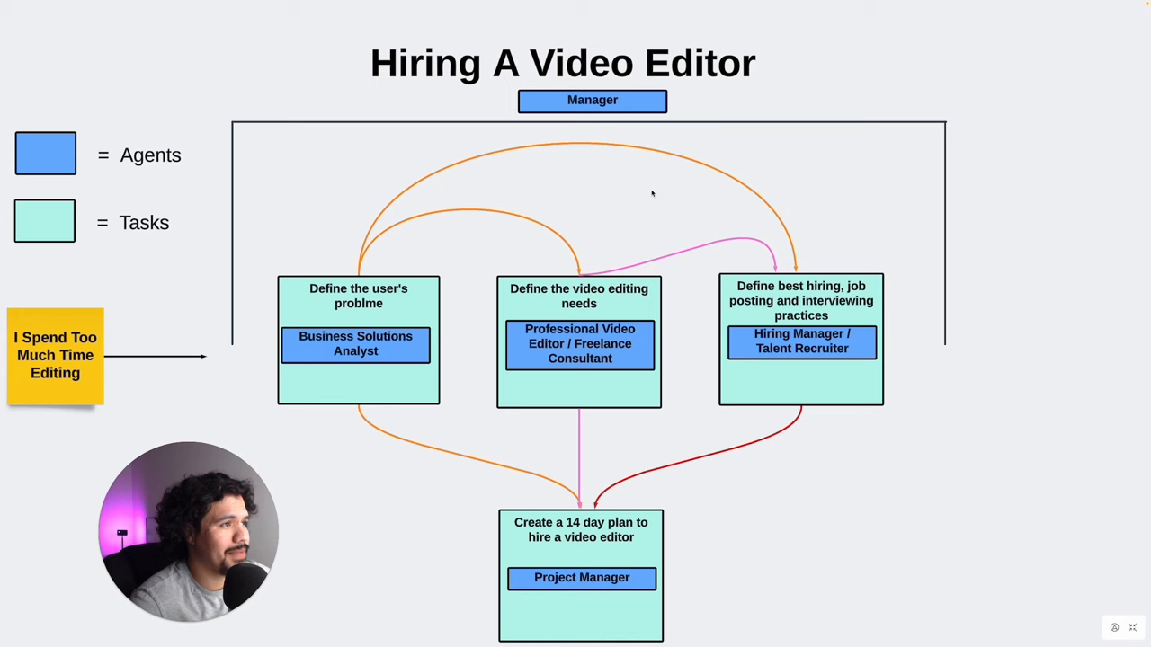
pyautogui.moveTo(421, 342)
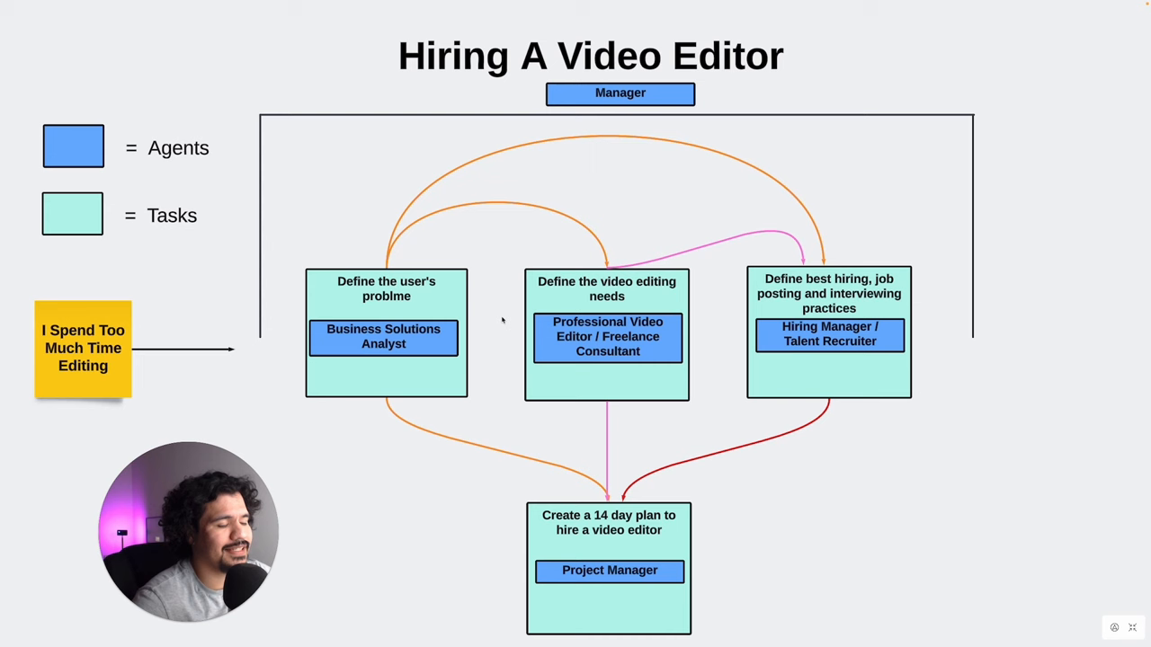
pyautogui.moveTo(593, 344)
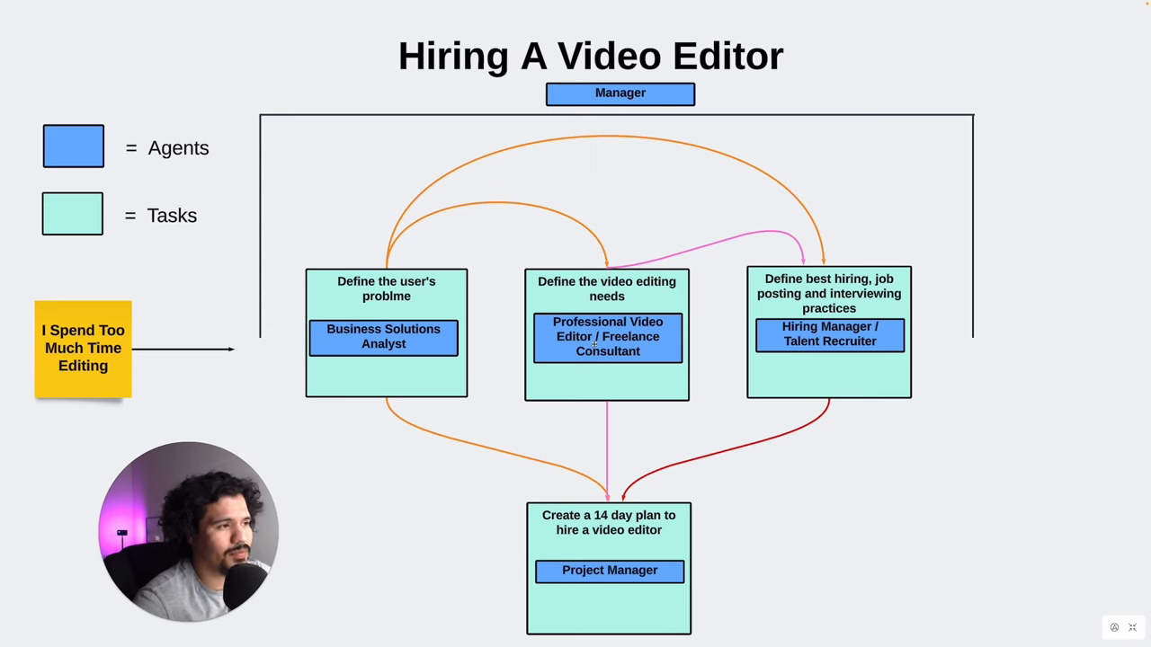